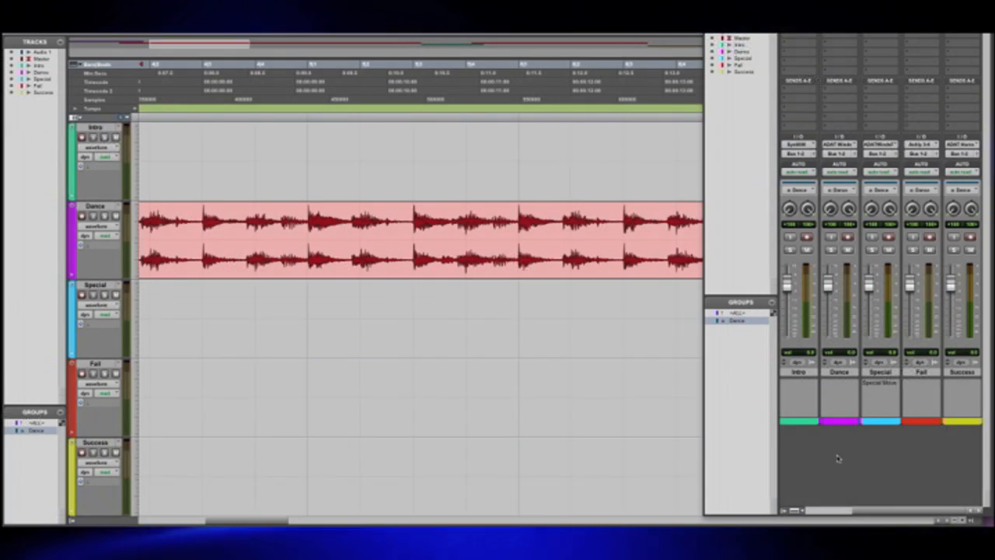
pyautogui.moveTo(869, 463)
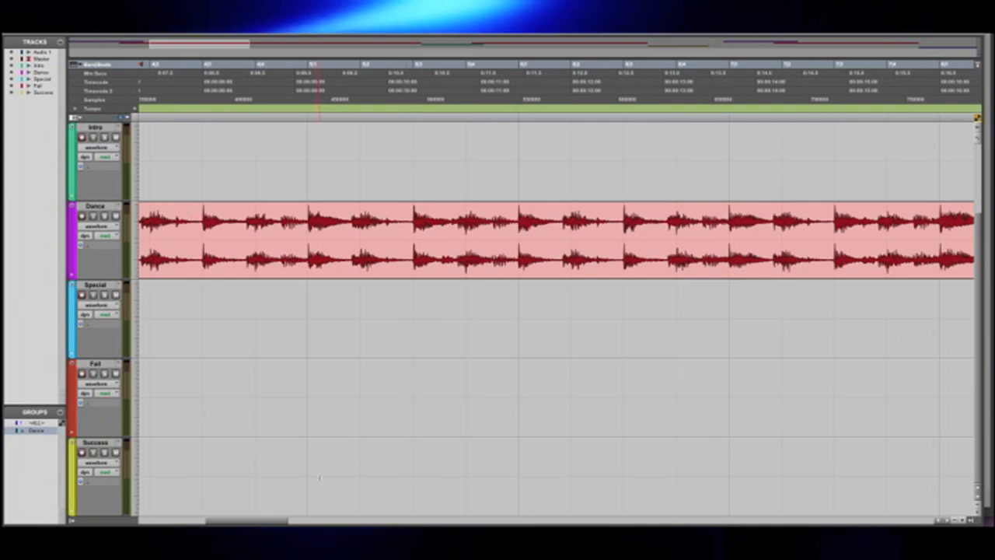
# Scroll the Edit window rightward along the timeline to review the Dance clip.
pyautogui.hscroll(3)
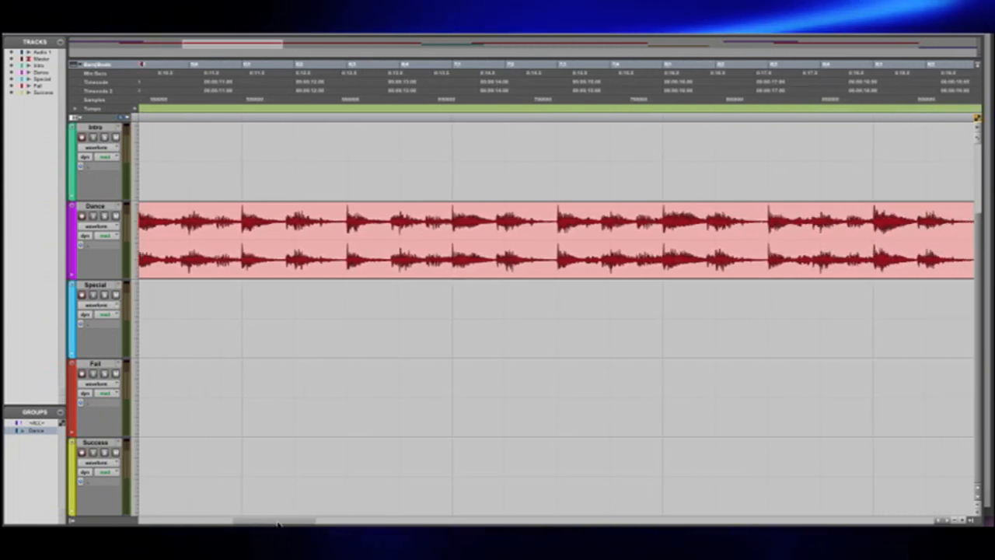
pyautogui.hscroll(3)
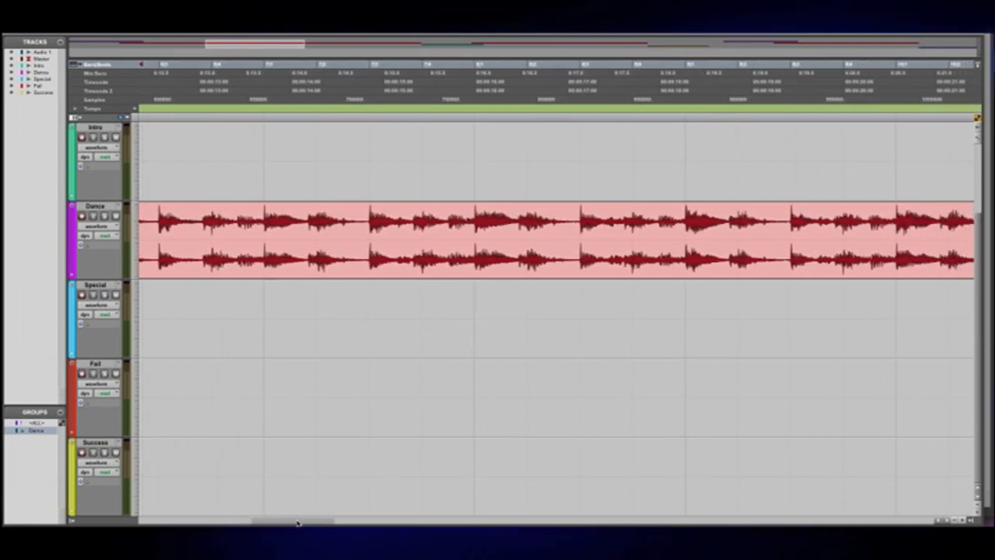
pyautogui.hscroll(3)
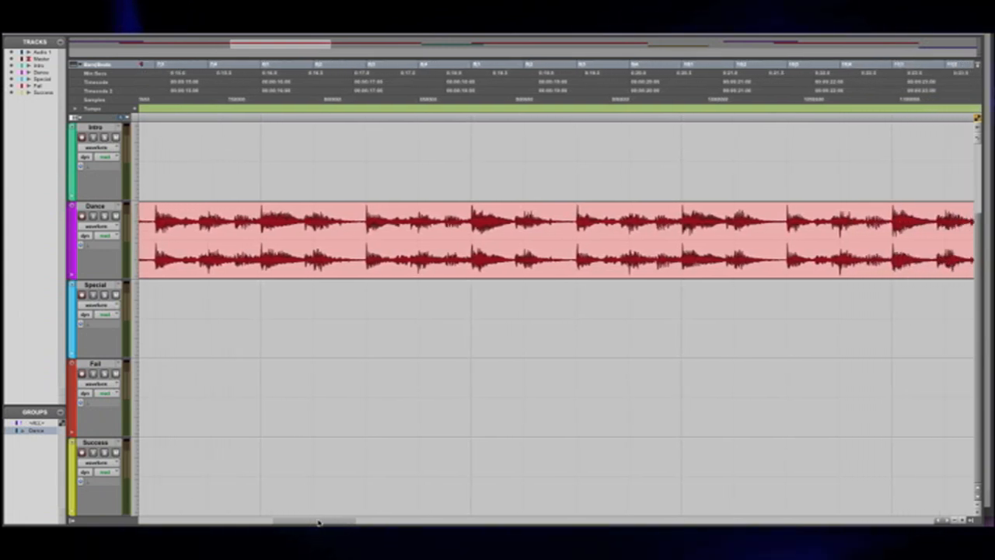
pyautogui.hscroll(3)
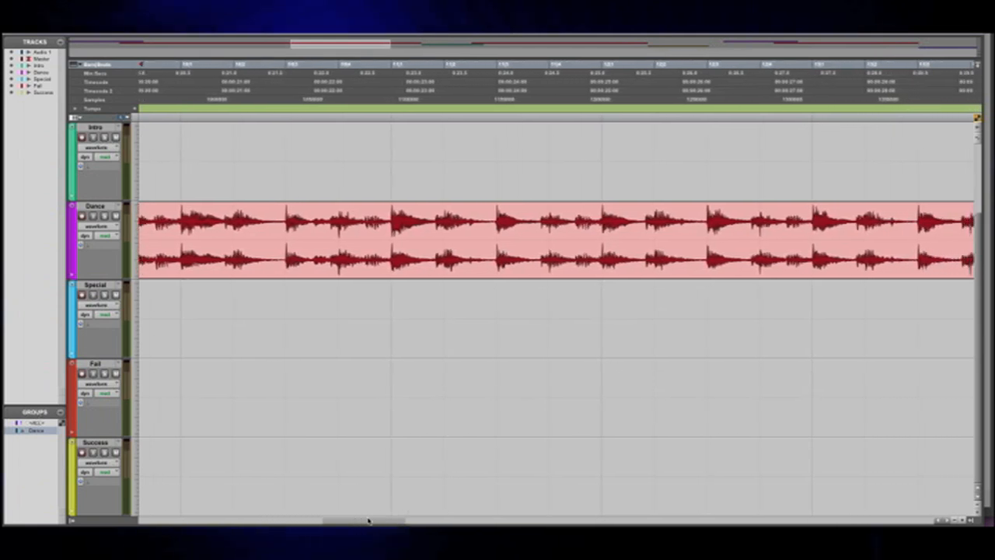
pyautogui.hscroll(3)
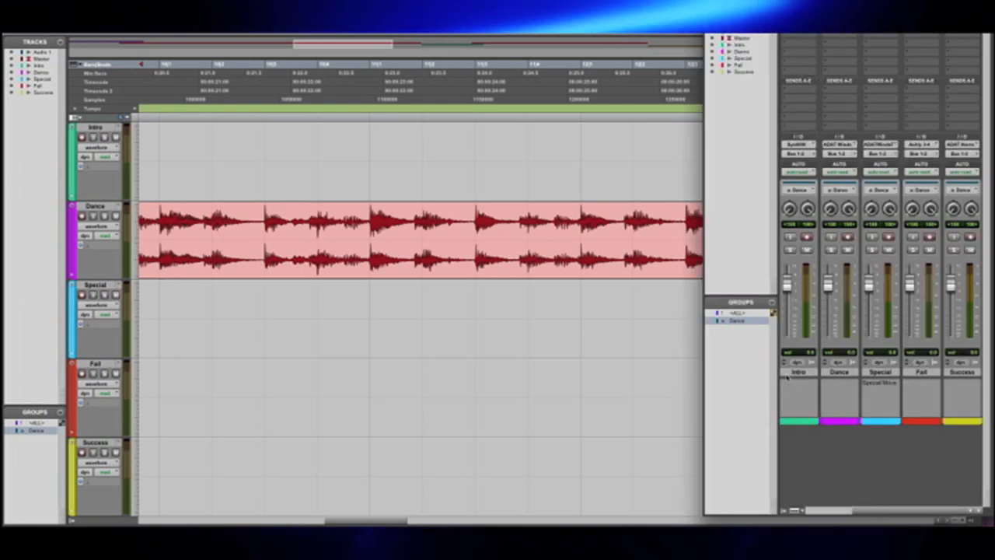
# Select the empty Success track in the Edit window.
pyautogui.click(880, 371)
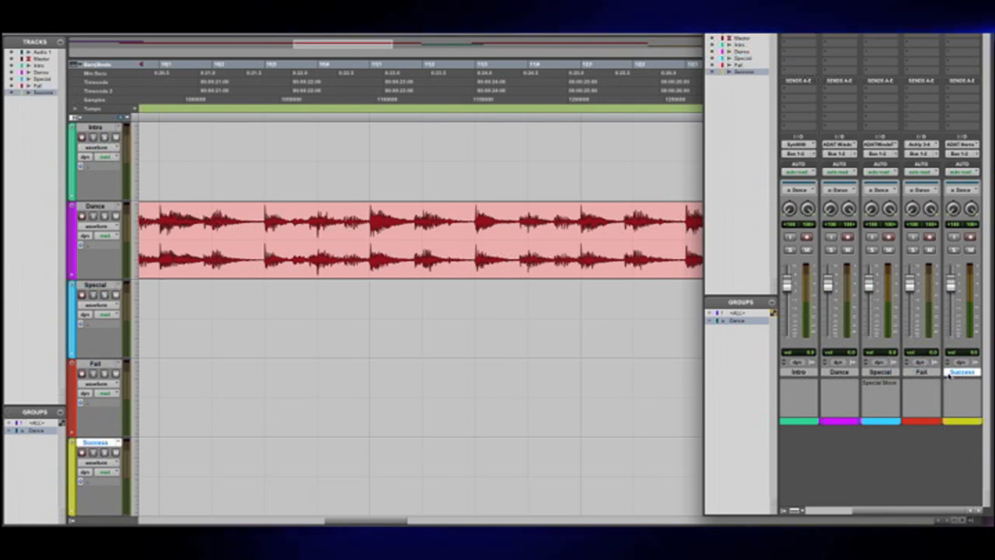
pyautogui.moveTo(871, 429)
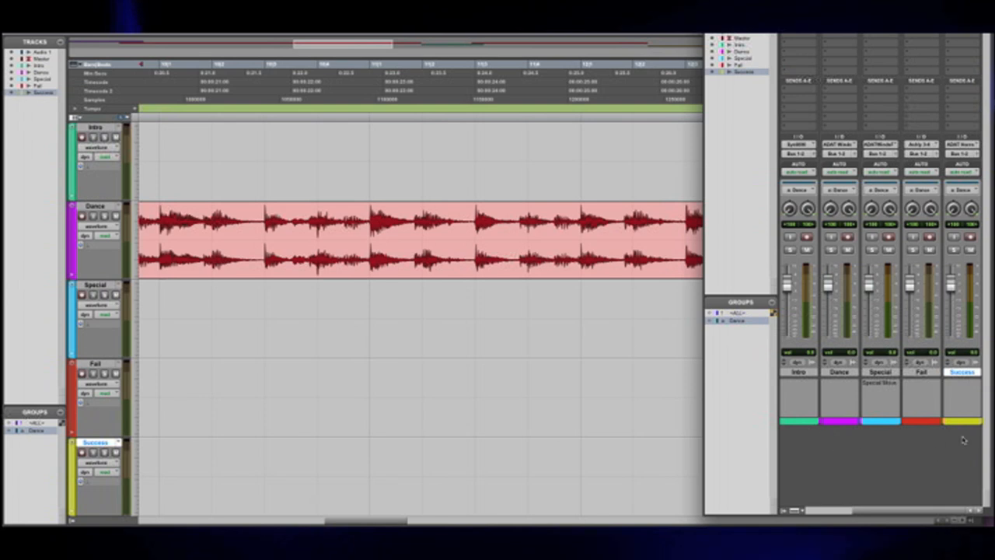
pyautogui.moveTo(804, 435)
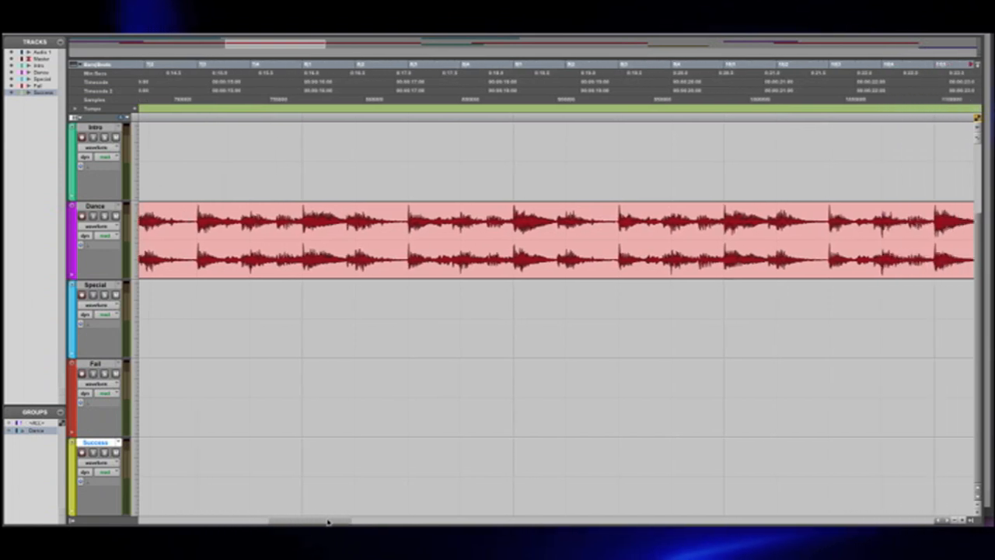
# Scroll the timeline rightward to where the Intro and Fail clips will be placed.
pyautogui.hscroll(3)
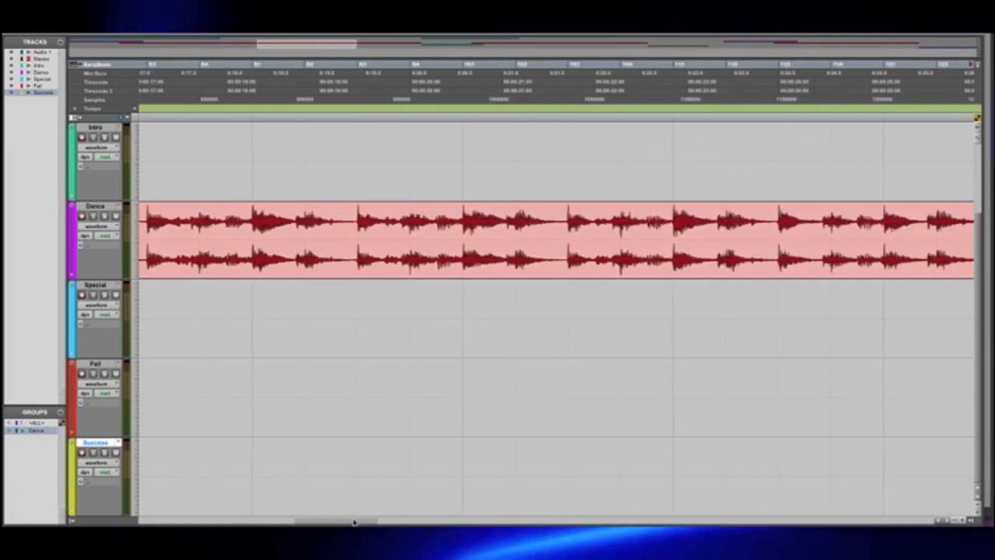
pyautogui.hscroll(3)
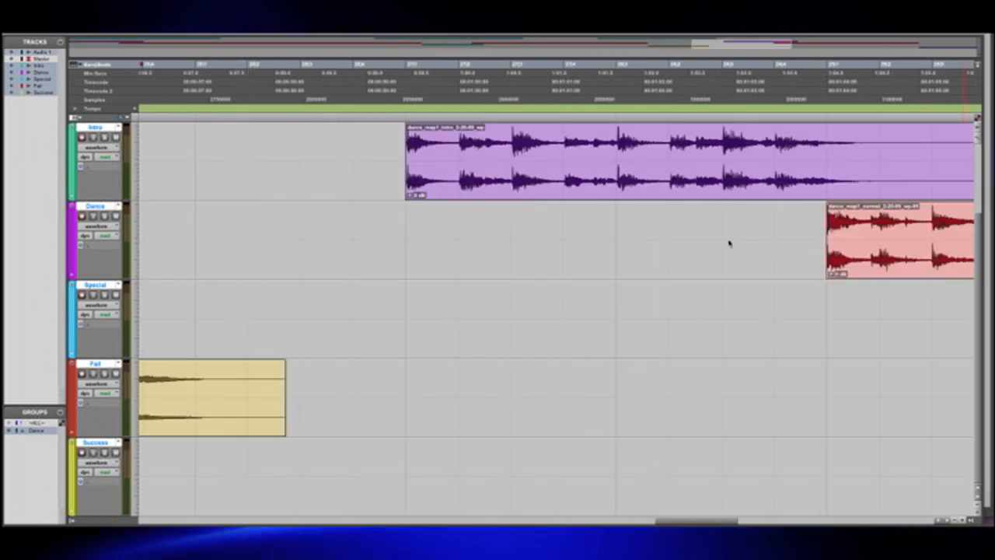
# Set the playback position in the ruler inside the Dance clip.
pyautogui.click(397, 63)
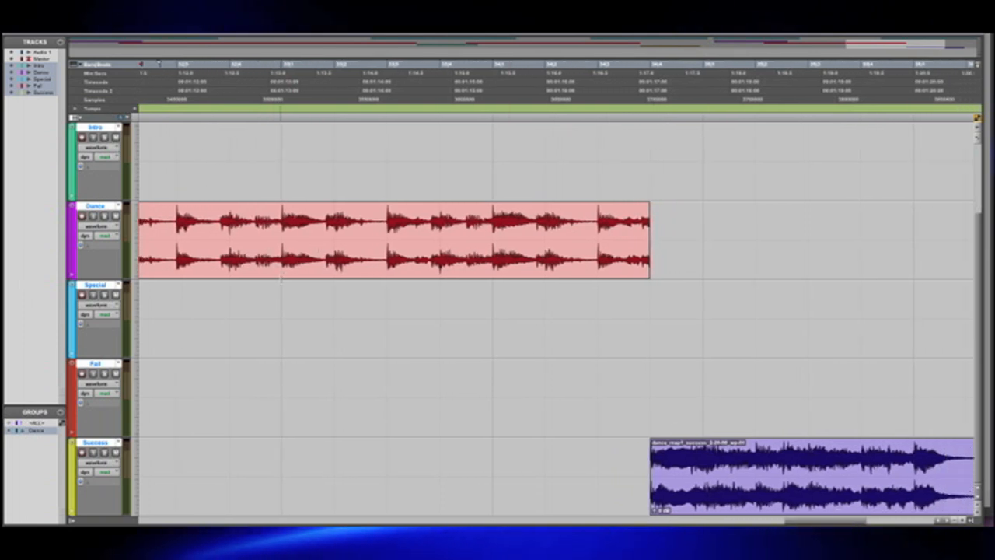
pyautogui.click(281, 64)
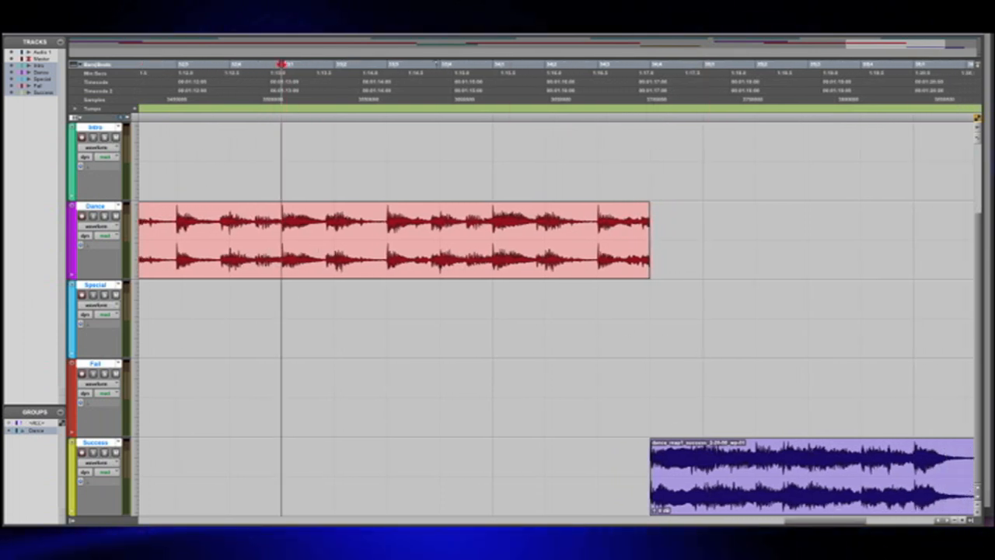